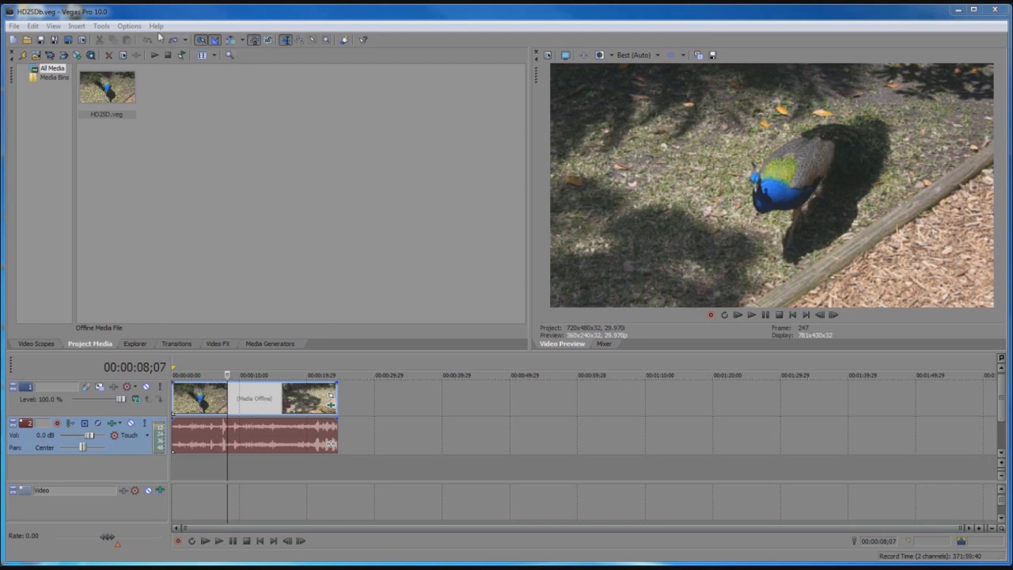
- Check the program's version information in the Help About window, then close it
click(156, 26)
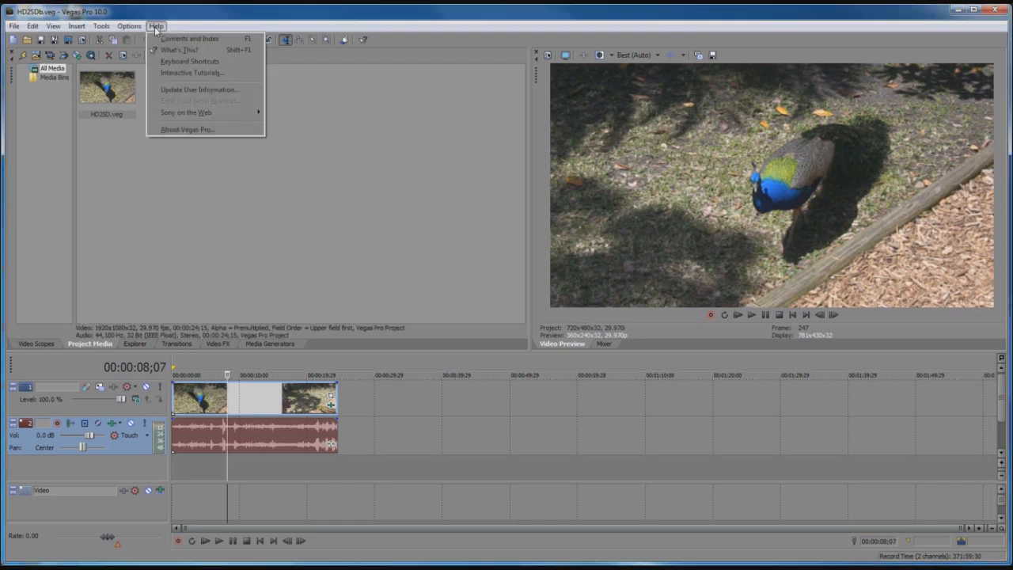
mouse_move(188, 129)
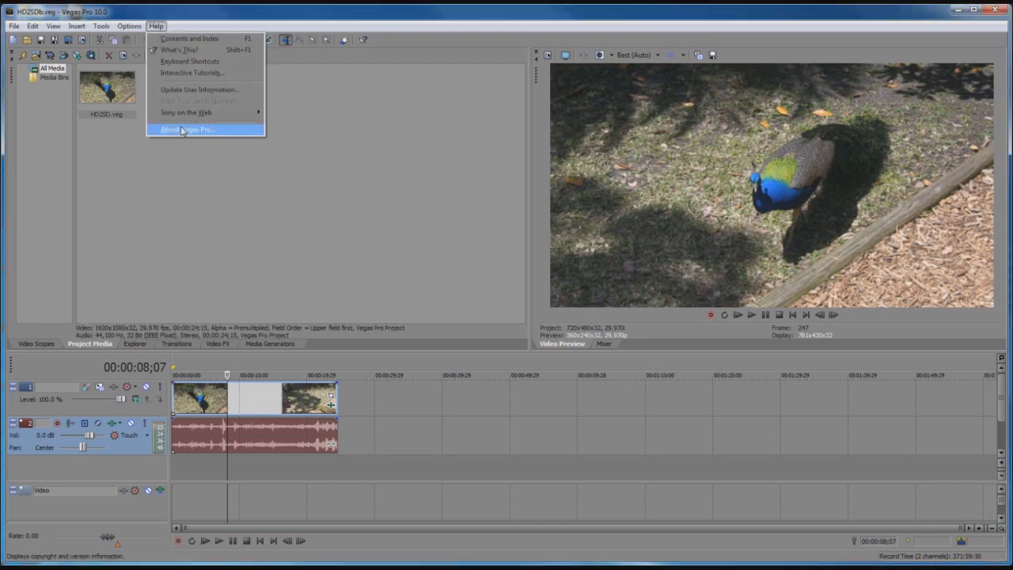
click(187, 129)
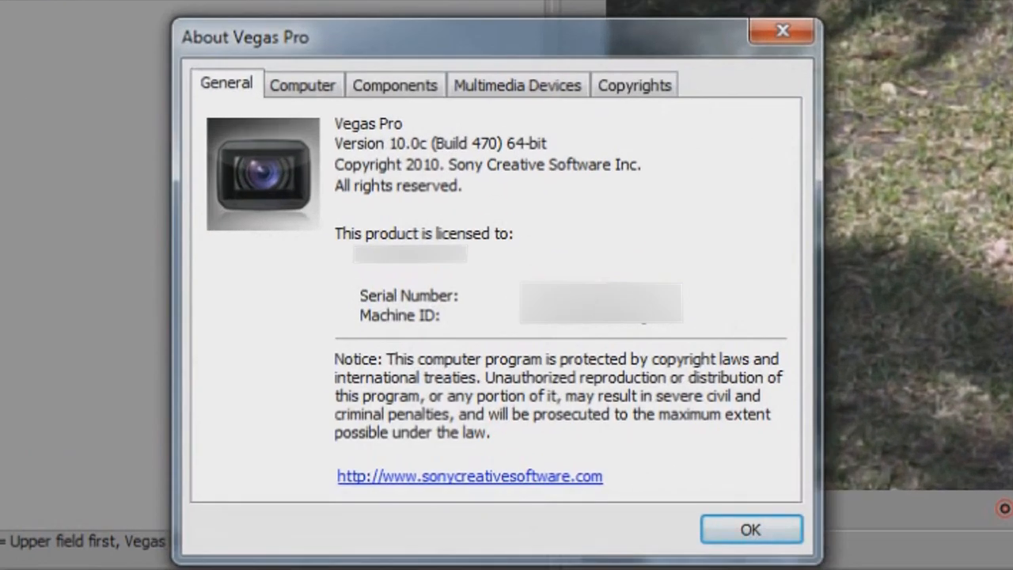
mouse_move(524, 193)
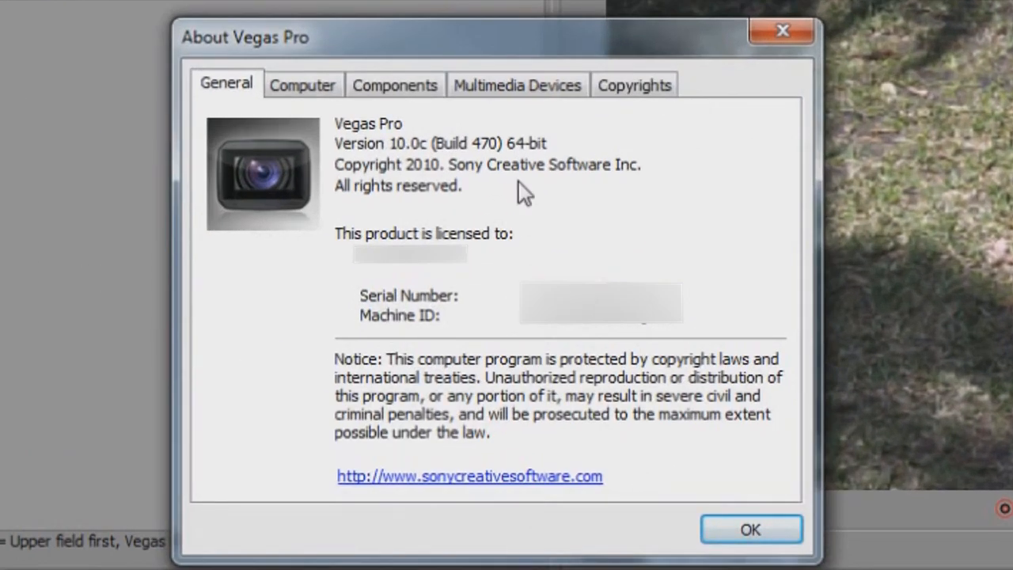
mouse_move(404, 162)
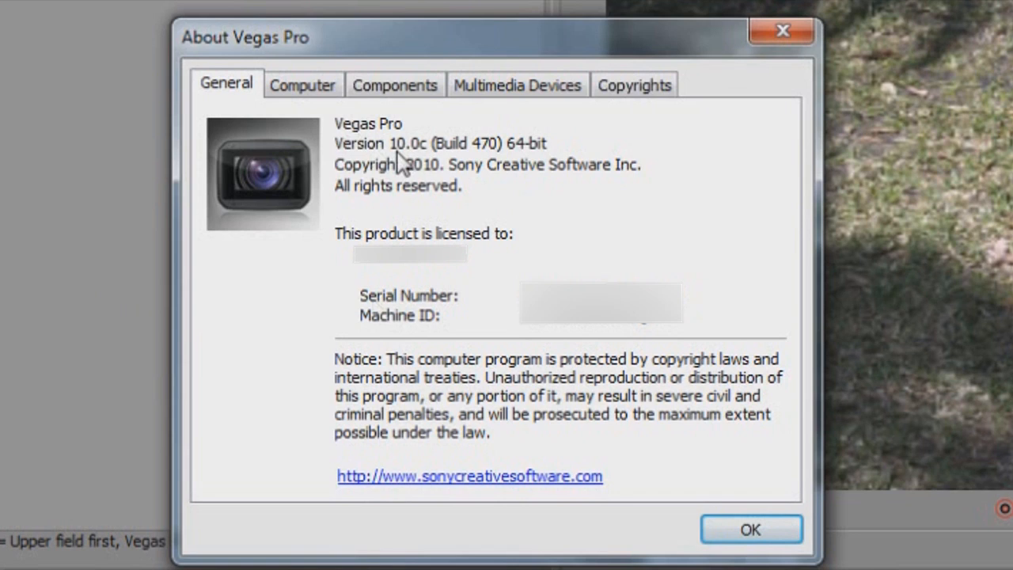
mouse_move(538, 154)
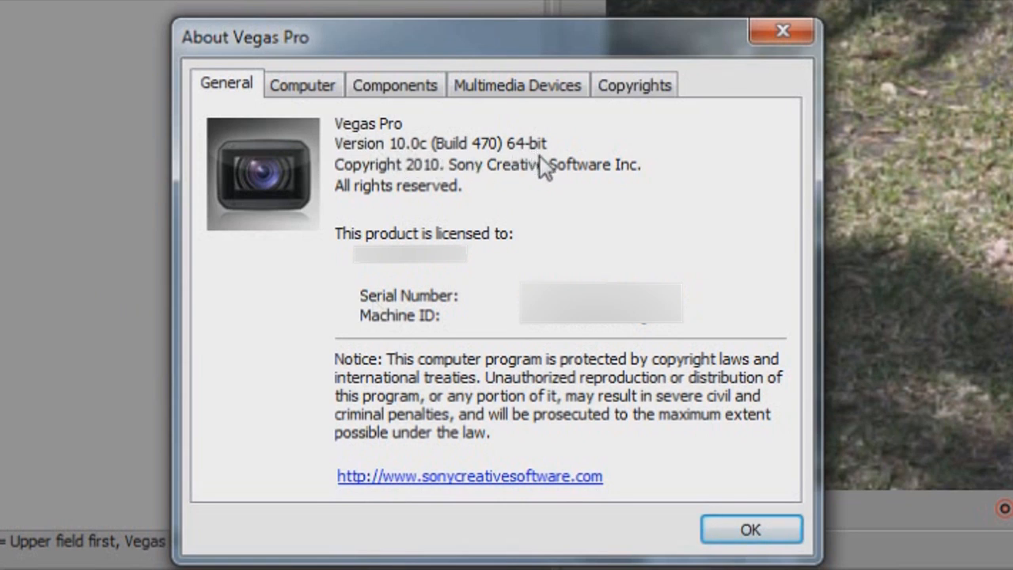
click(750, 530)
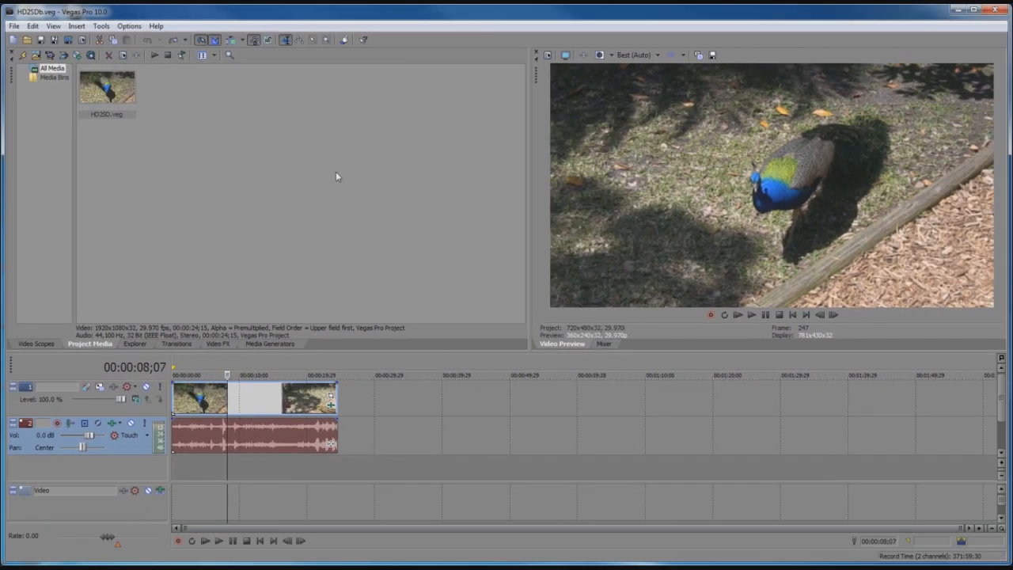
- View the audio preferences, then open a copy of the timeline audio event in Sound Forge
click(129, 26)
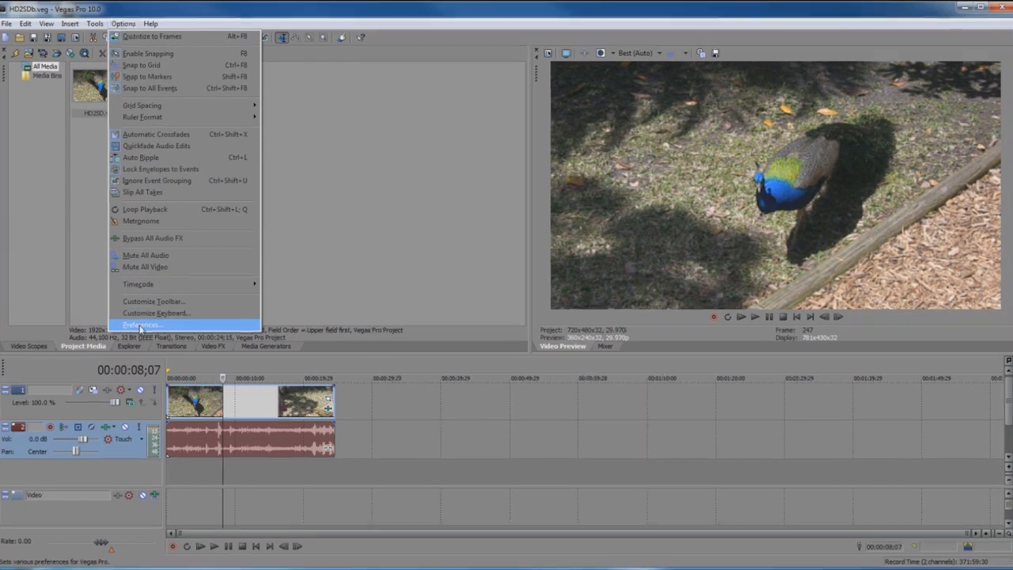
click(143, 324)
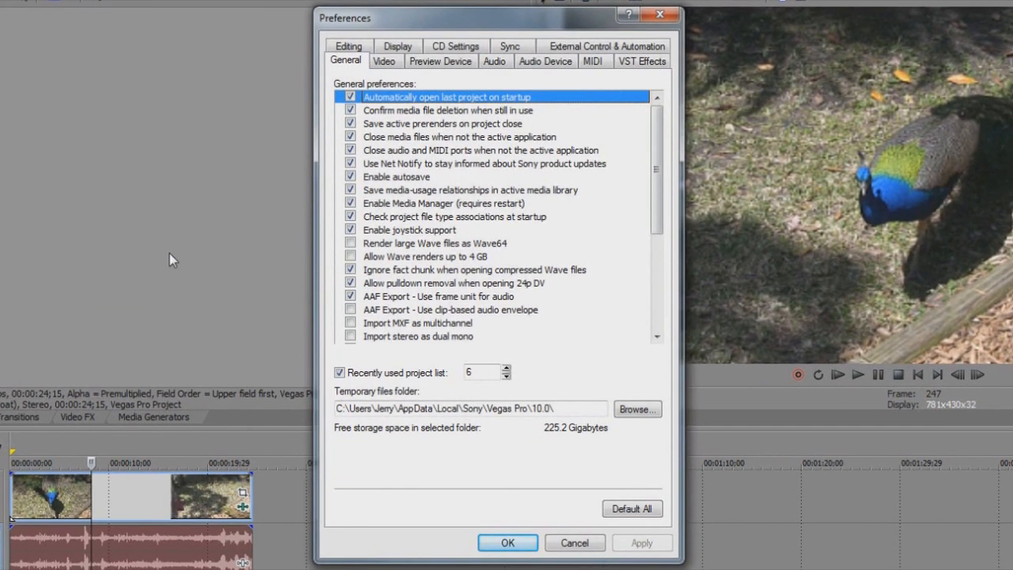
mouse_move(494, 62)
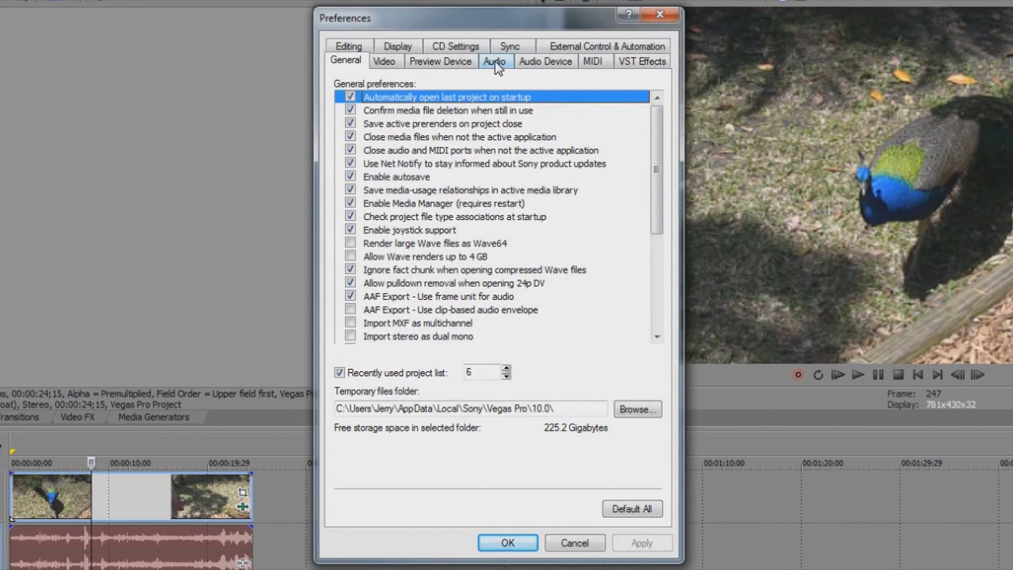
click(494, 61)
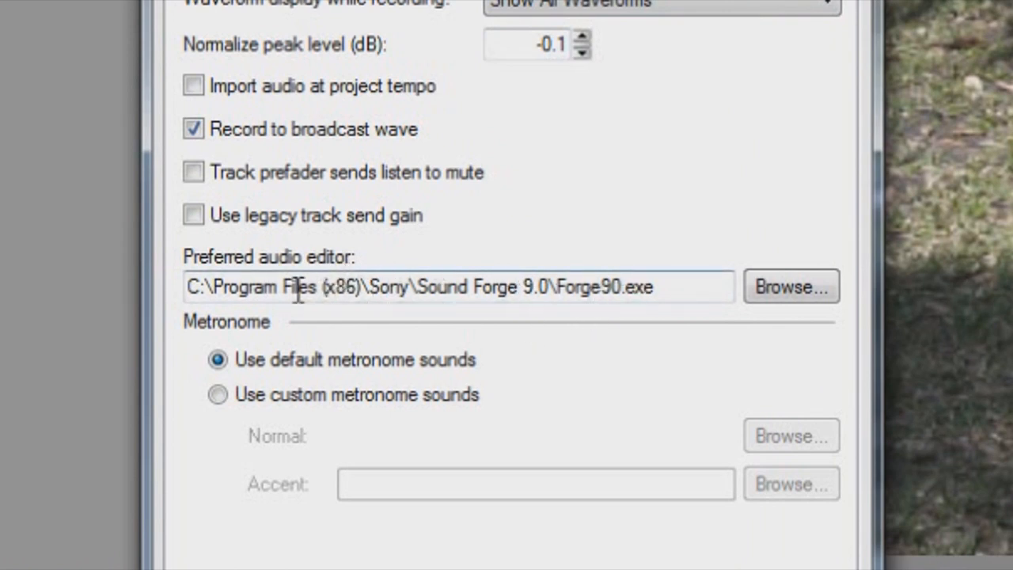
mouse_move(360, 317)
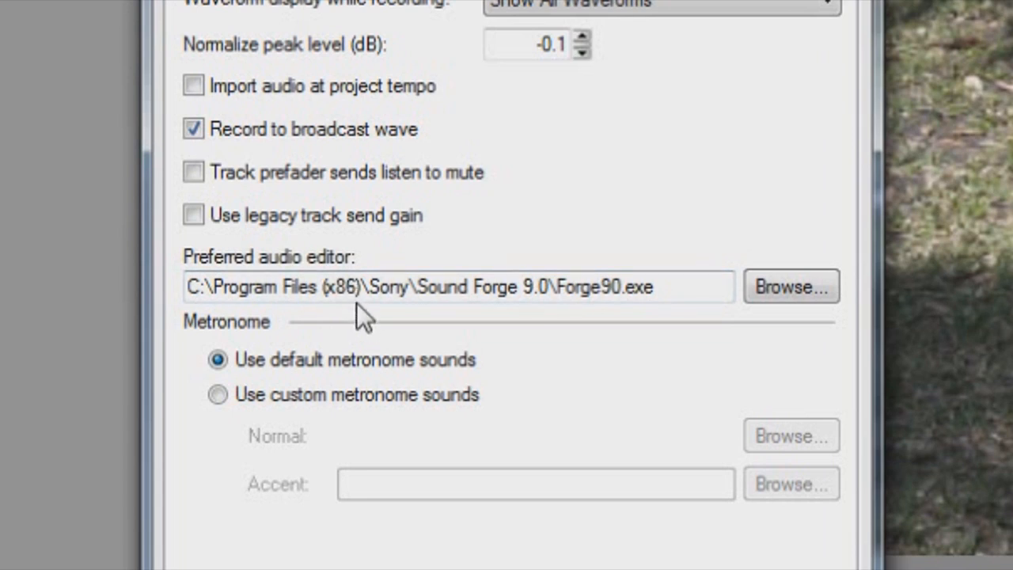
mouse_move(582, 428)
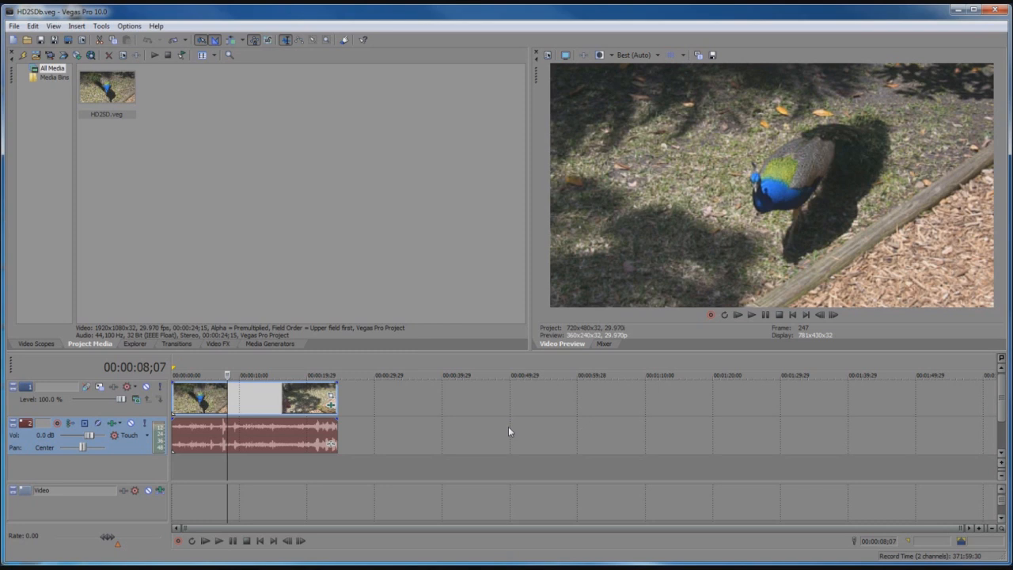
mouse_move(456, 448)
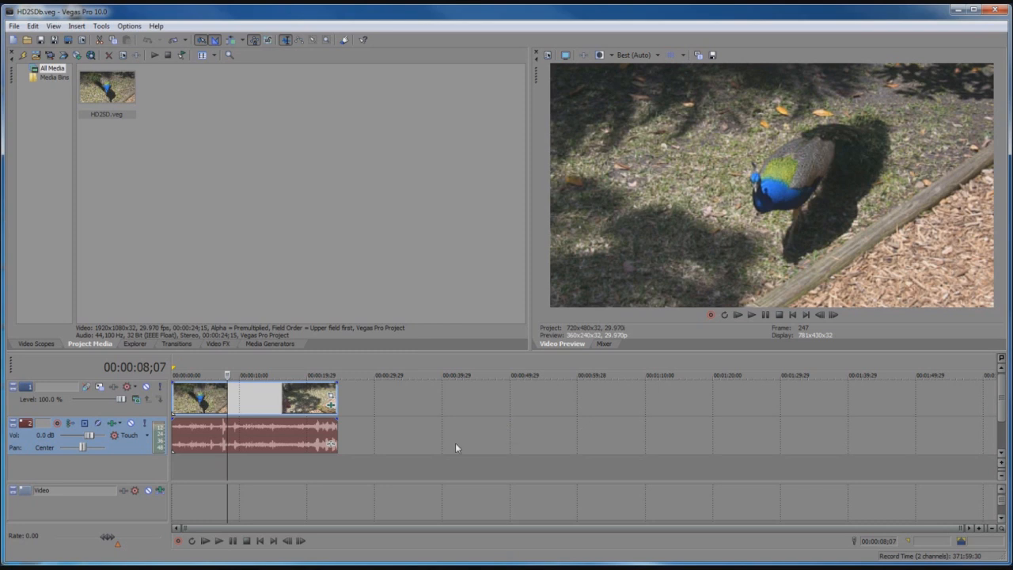
mouse_move(295, 409)
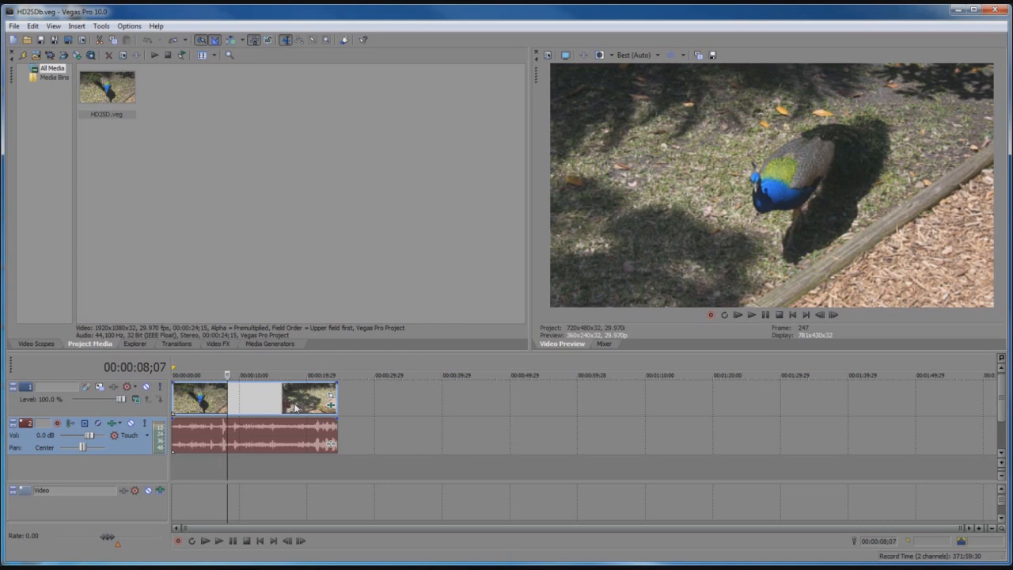
mouse_move(277, 433)
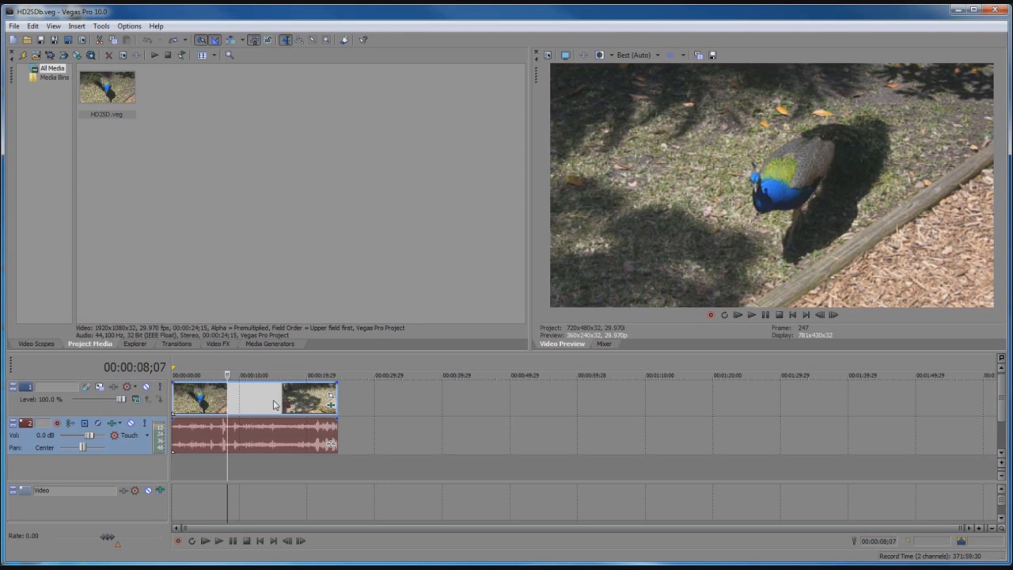
mouse_move(262, 408)
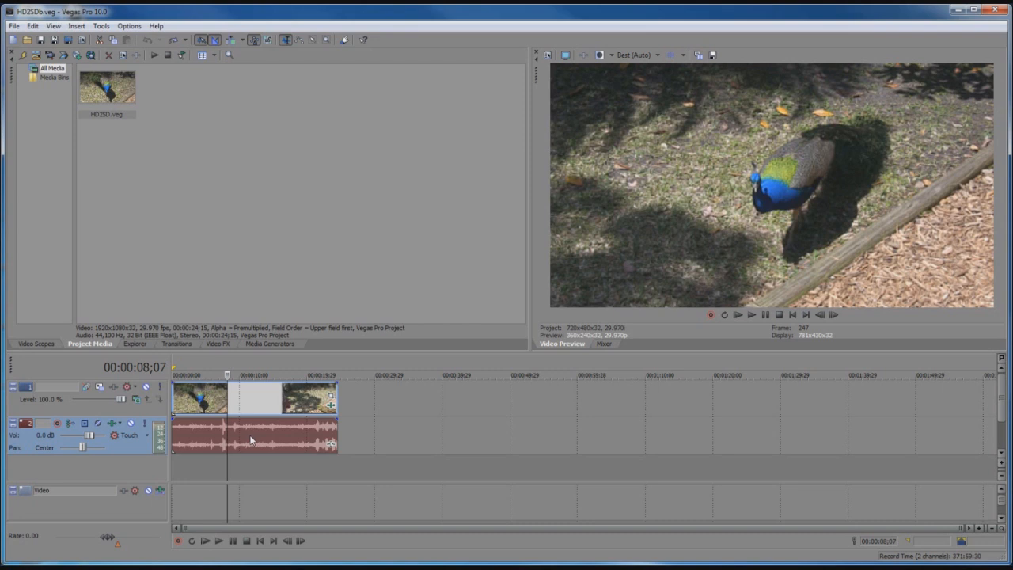
right_click(252, 440)
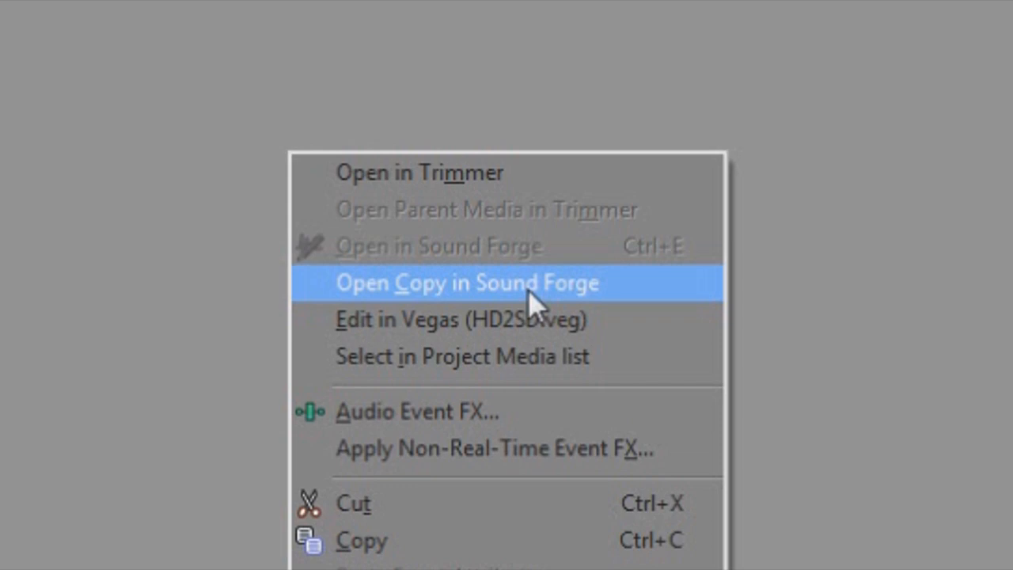
click(467, 283)
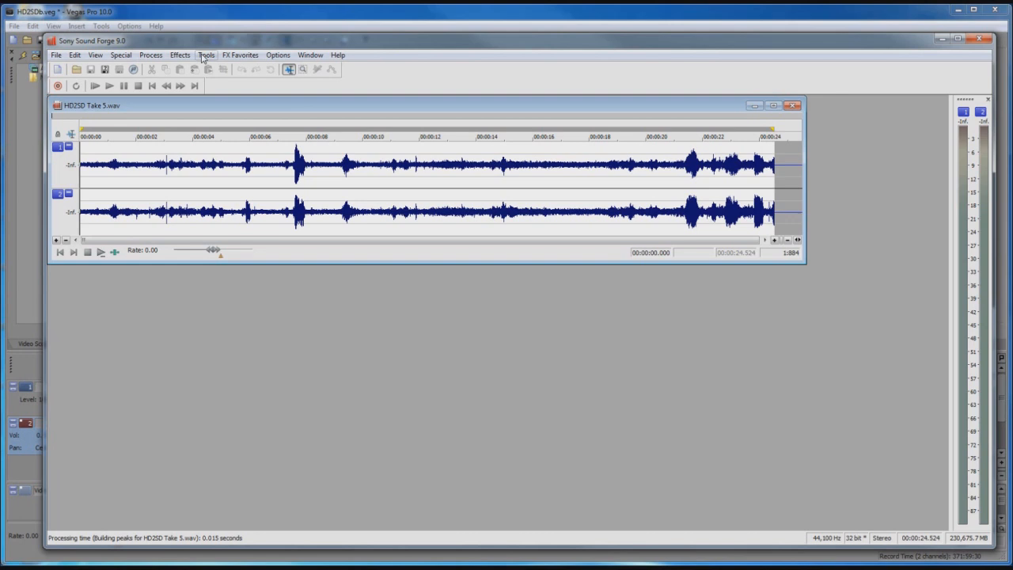
- Open Noise Reduction, capture a noiseprint from the quiet selection, and view its Noiseprint graph
click(205, 55)
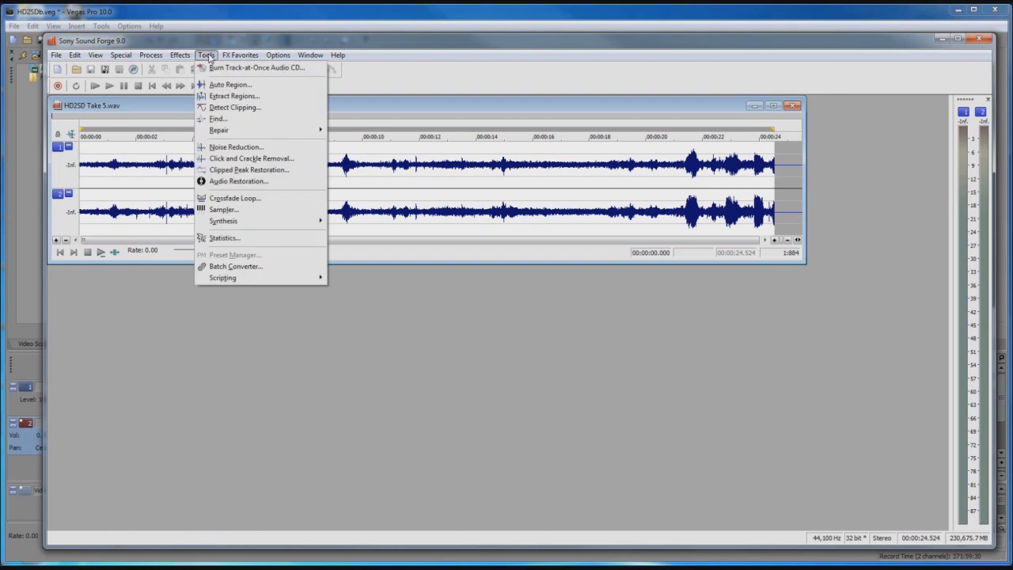
click(236, 146)
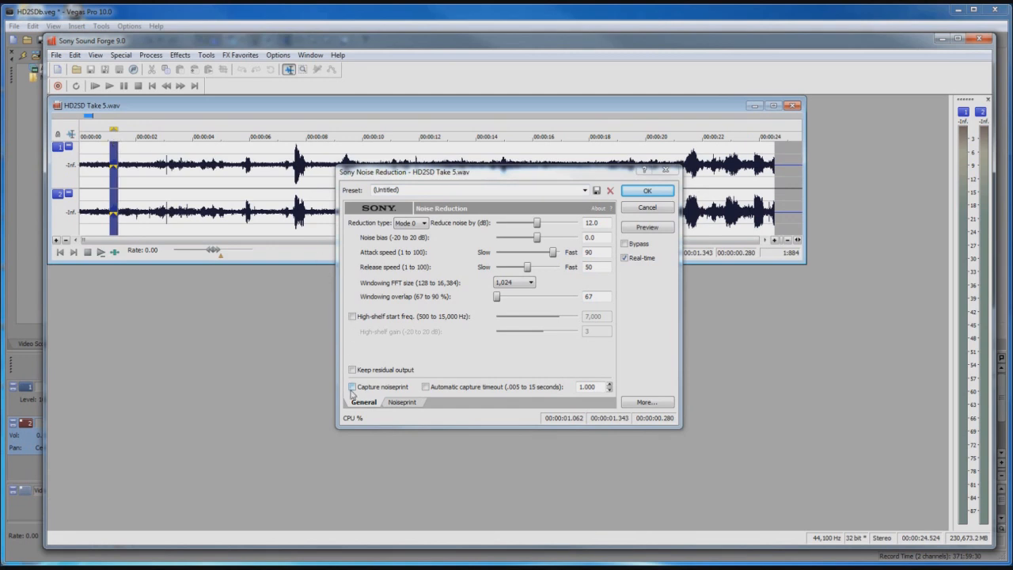
click(353, 387)
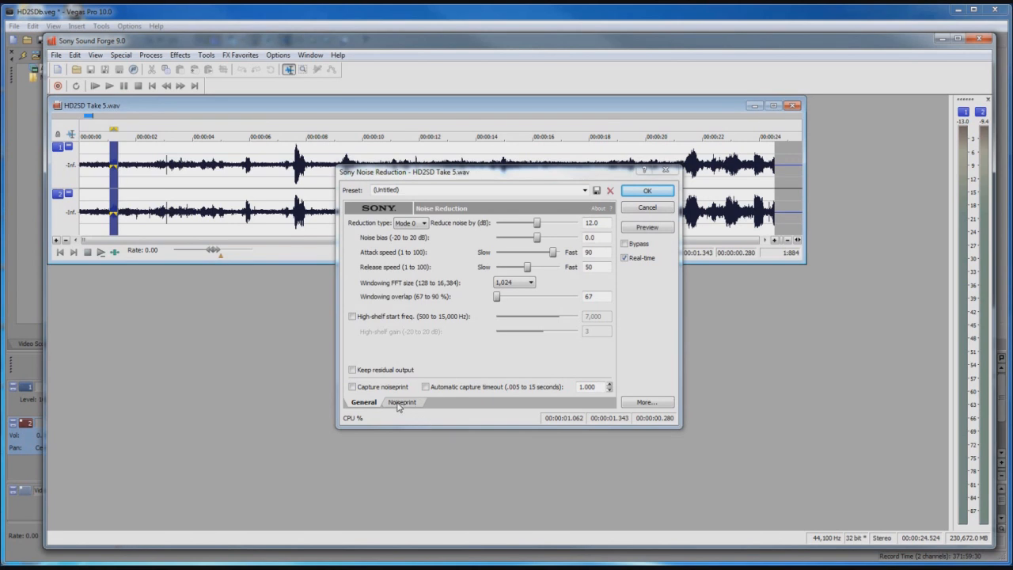
click(401, 402)
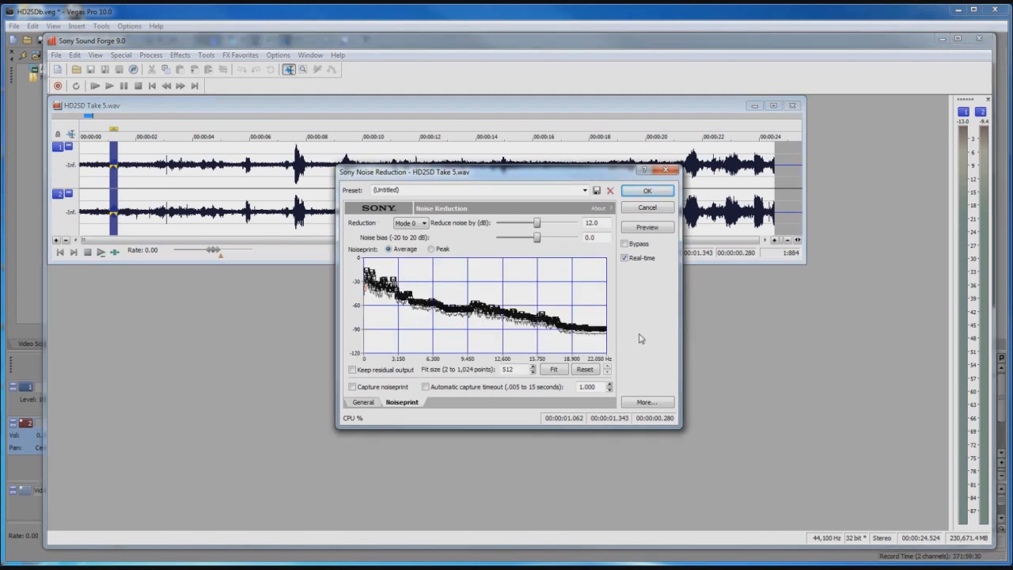
- Select all data in HD2SD Take 5.wav and apply the noise reduction to it
right_click(638, 331)
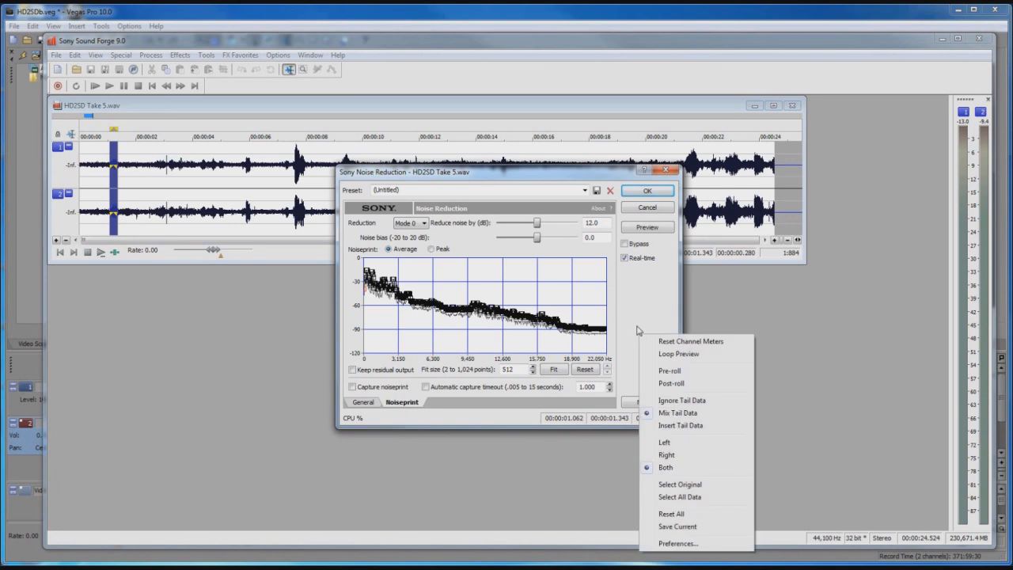
mouse_move(665, 505)
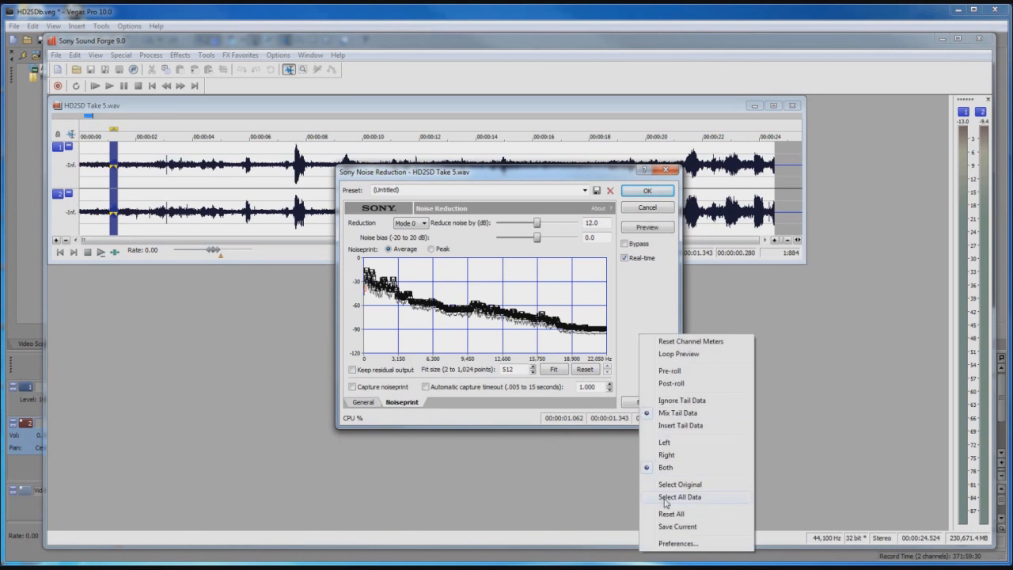
click(679, 496)
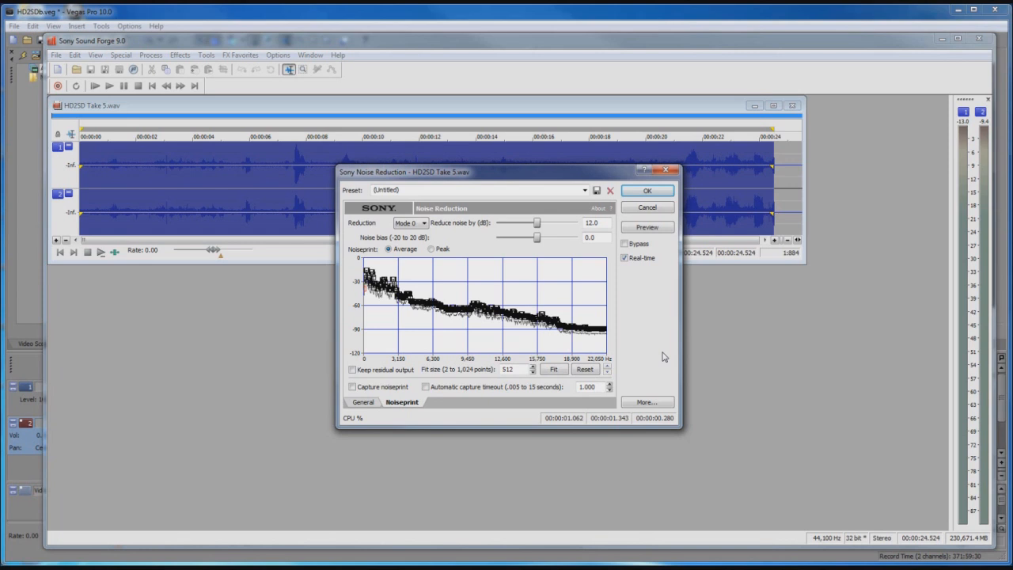
mouse_move(253, 181)
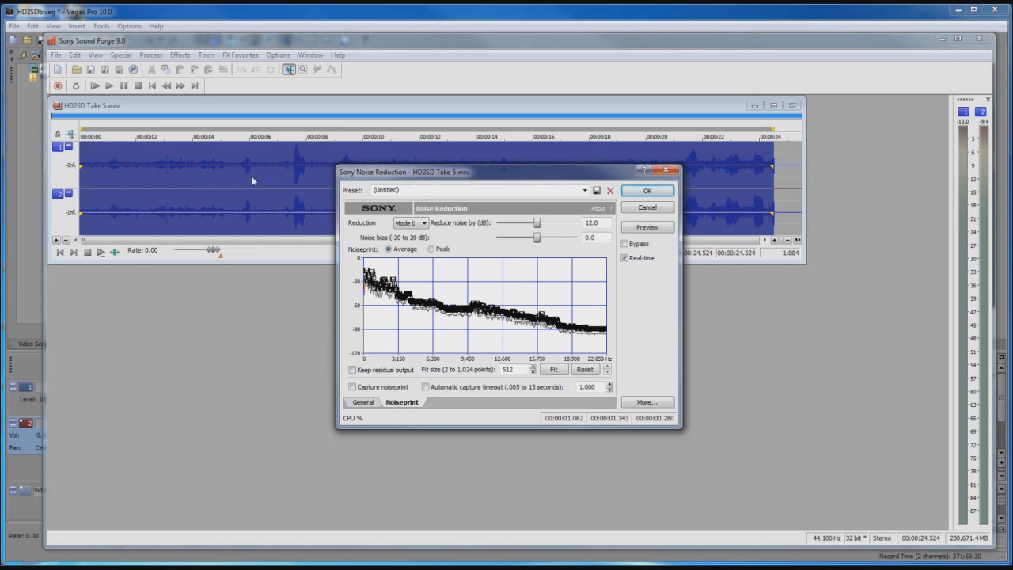
click(647, 190)
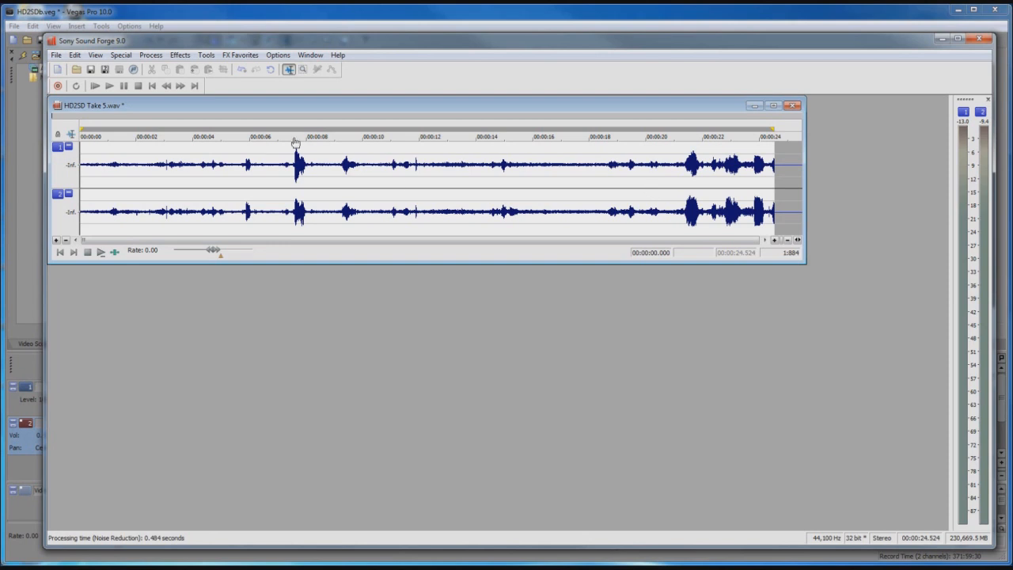
- Exit Sound Forge, saving the changes to HD2SD Take 5.wav
click(55, 55)
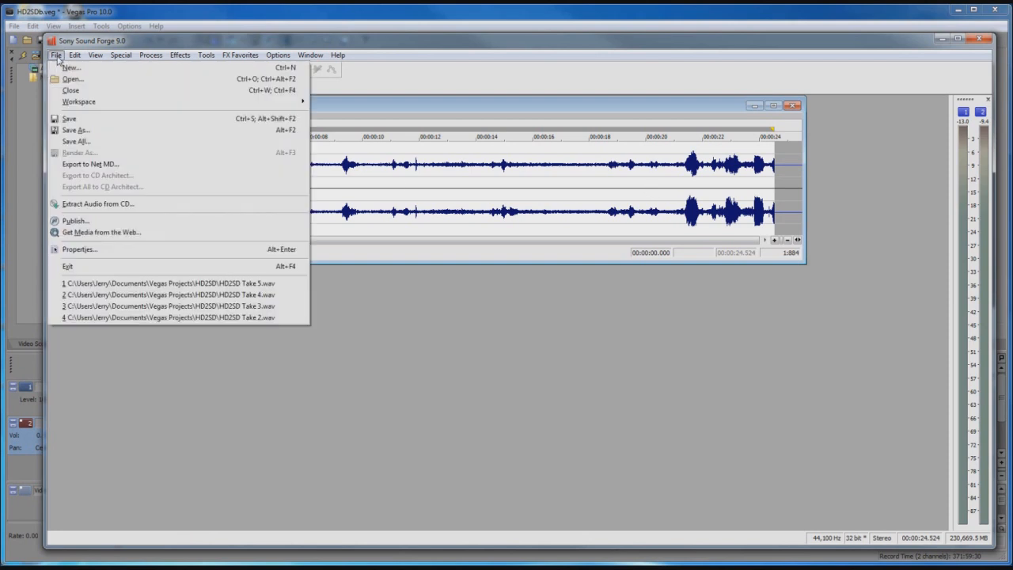
mouse_move(68, 266)
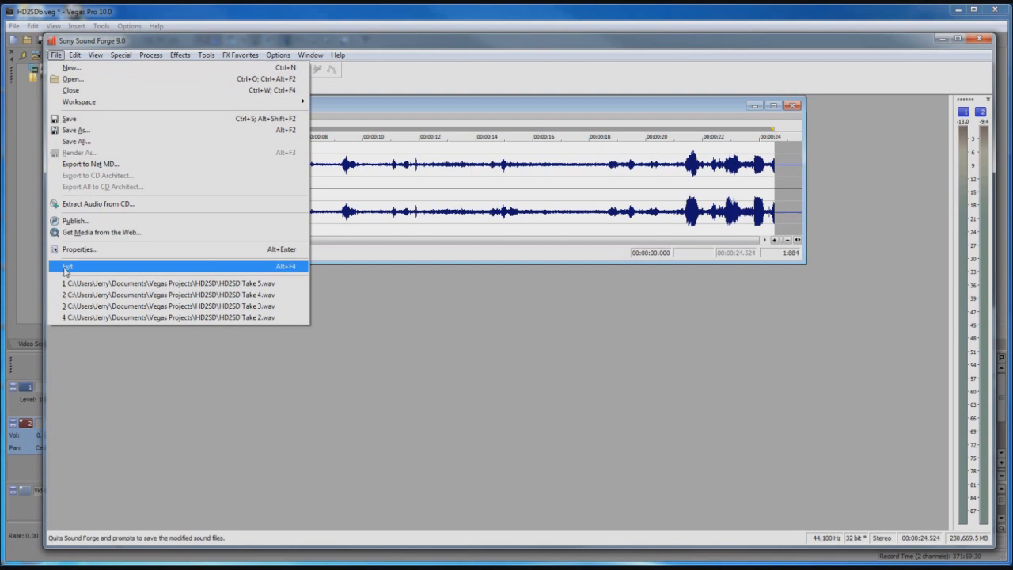
click(68, 266)
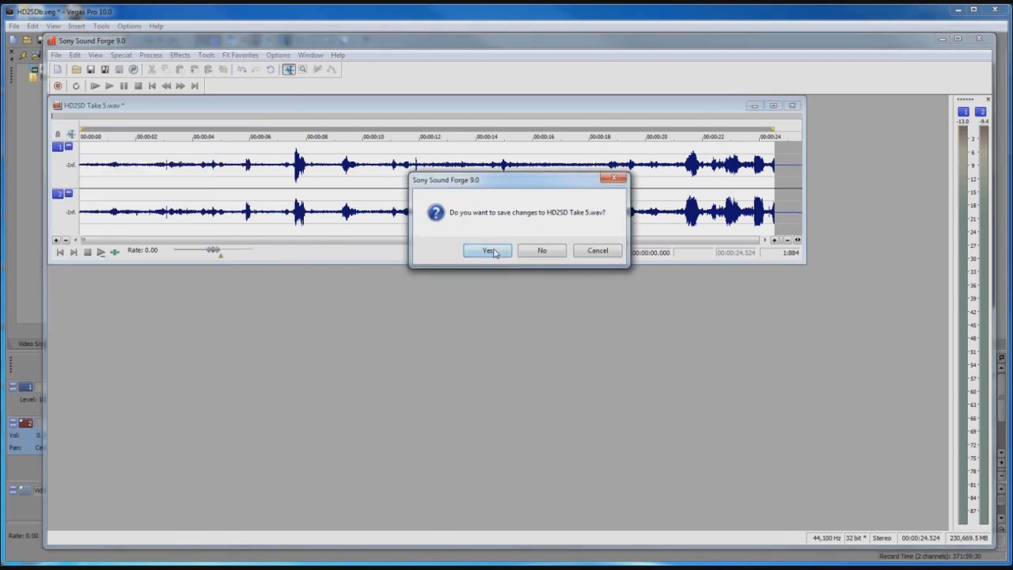
click(487, 250)
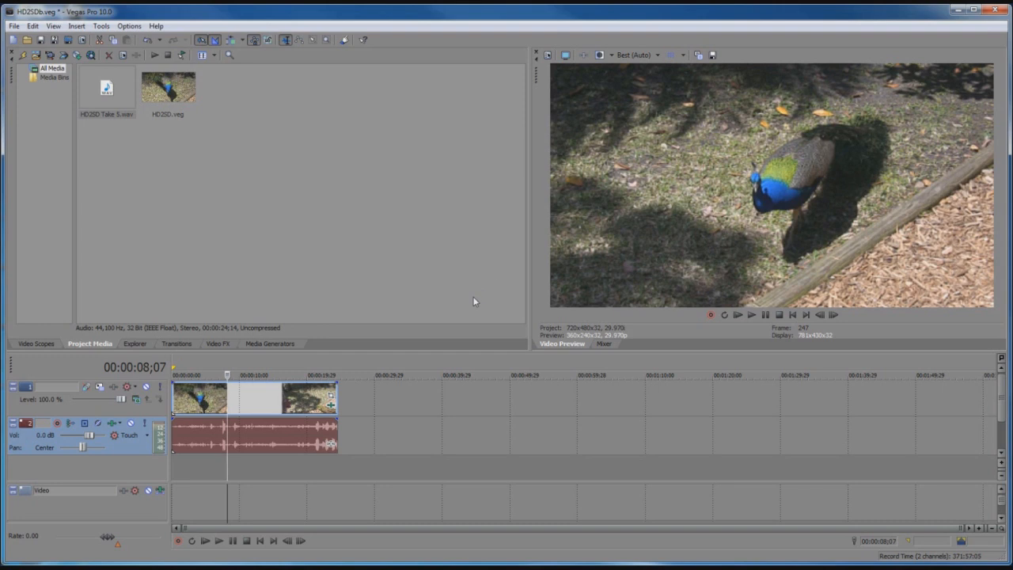
mouse_move(282, 441)
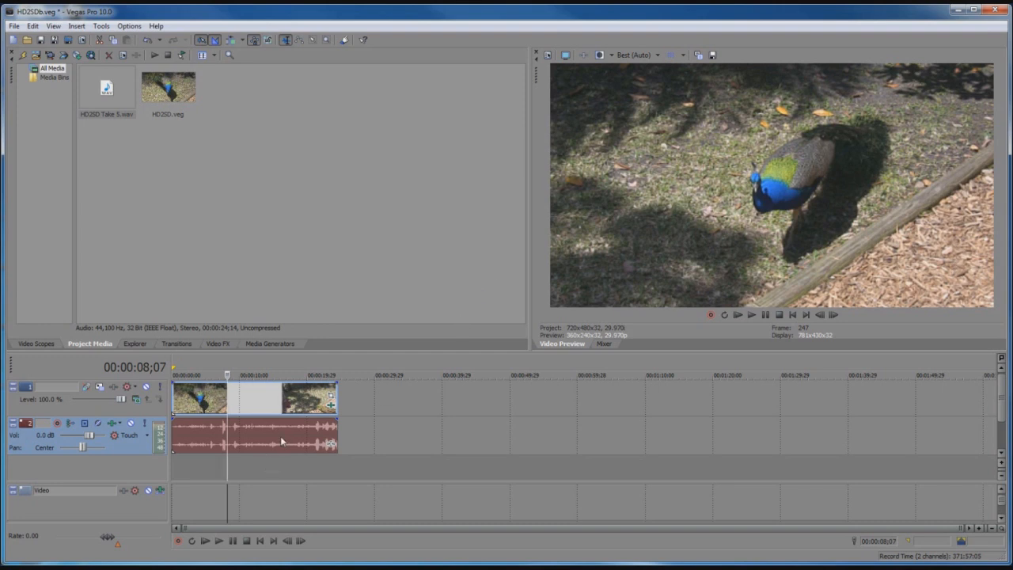
right_click(281, 441)
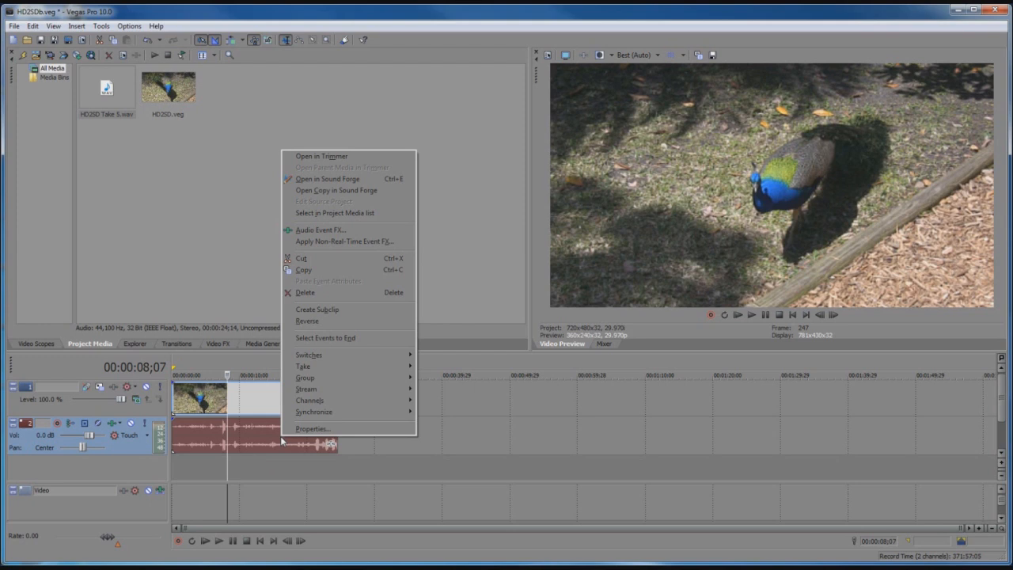
mouse_move(312, 428)
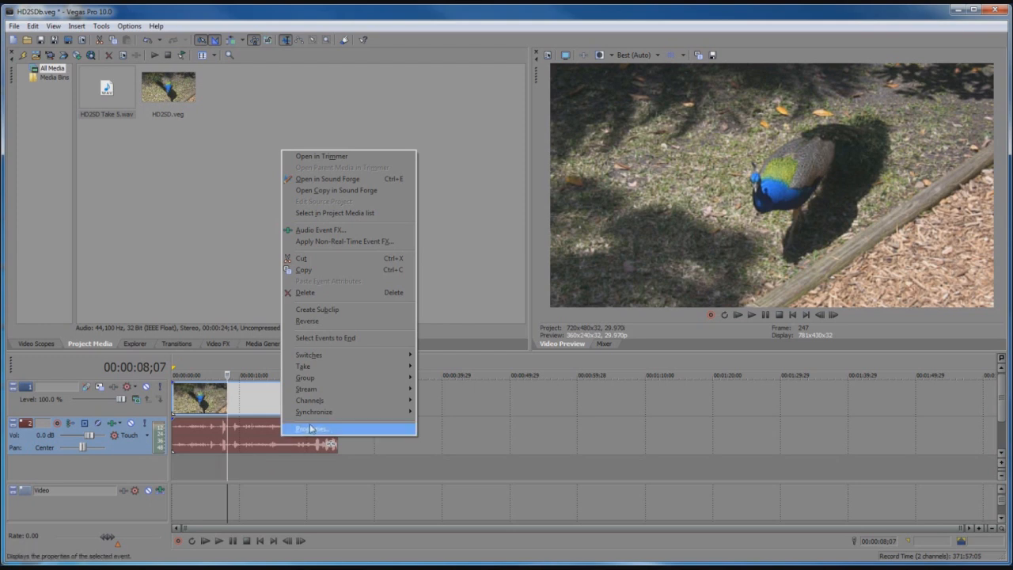
click(311, 428)
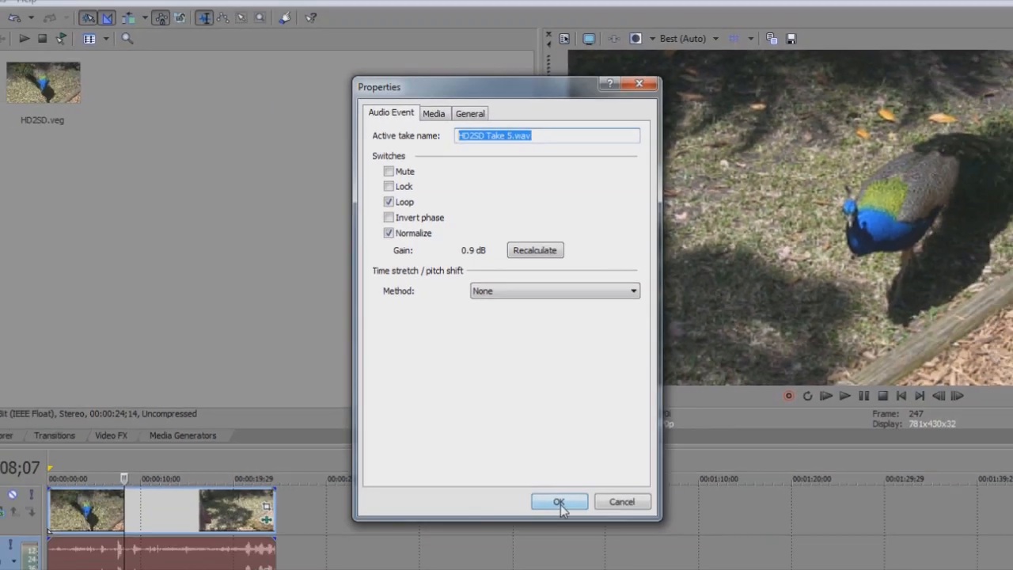
click(559, 501)
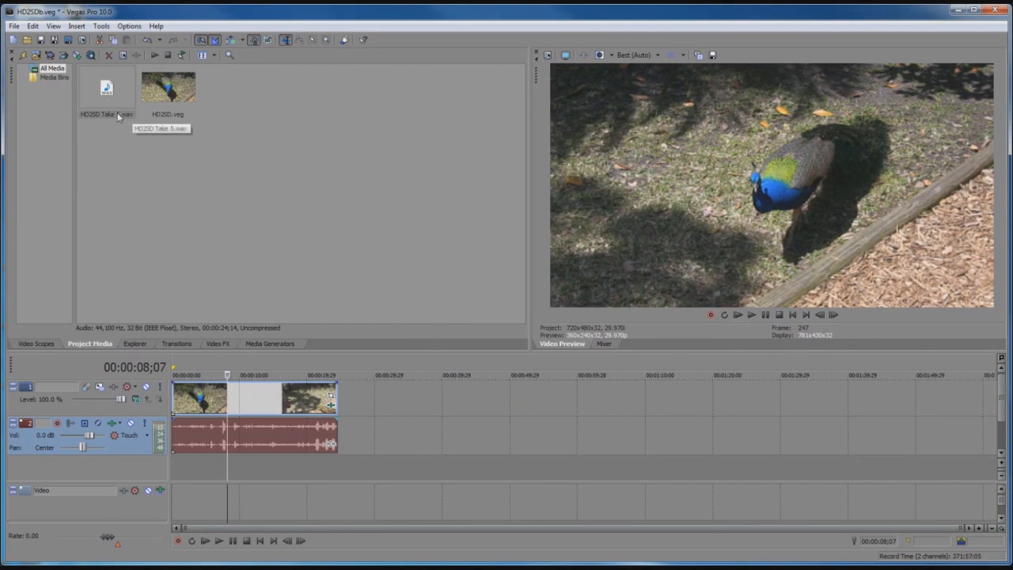
mouse_move(138, 273)
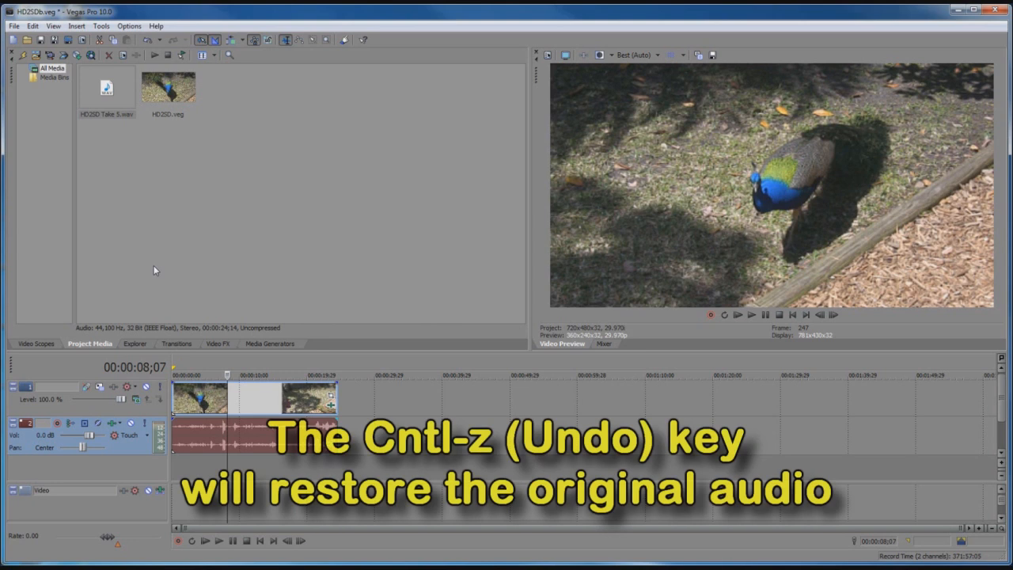
mouse_move(289, 230)
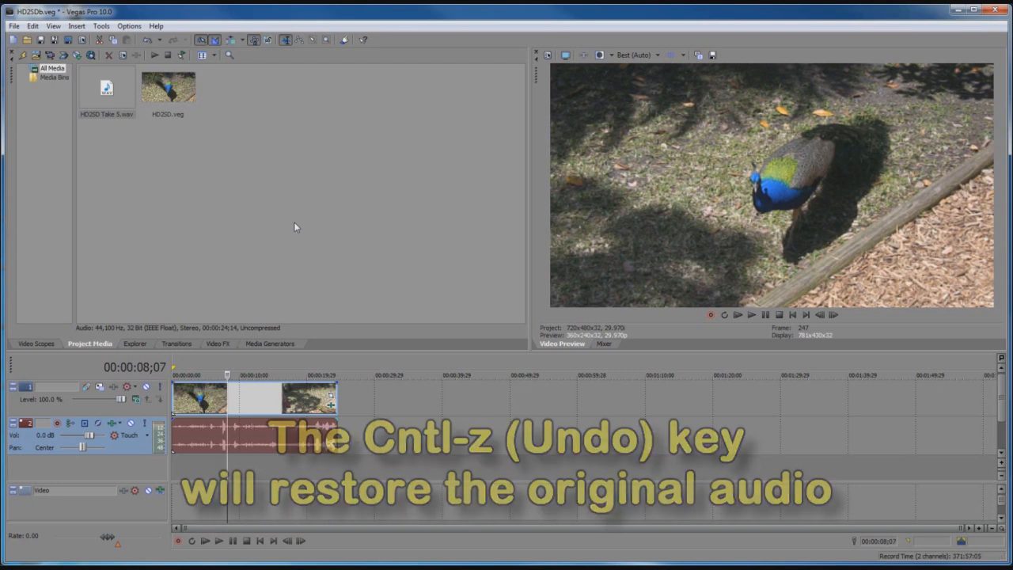
key(ctrl+z)
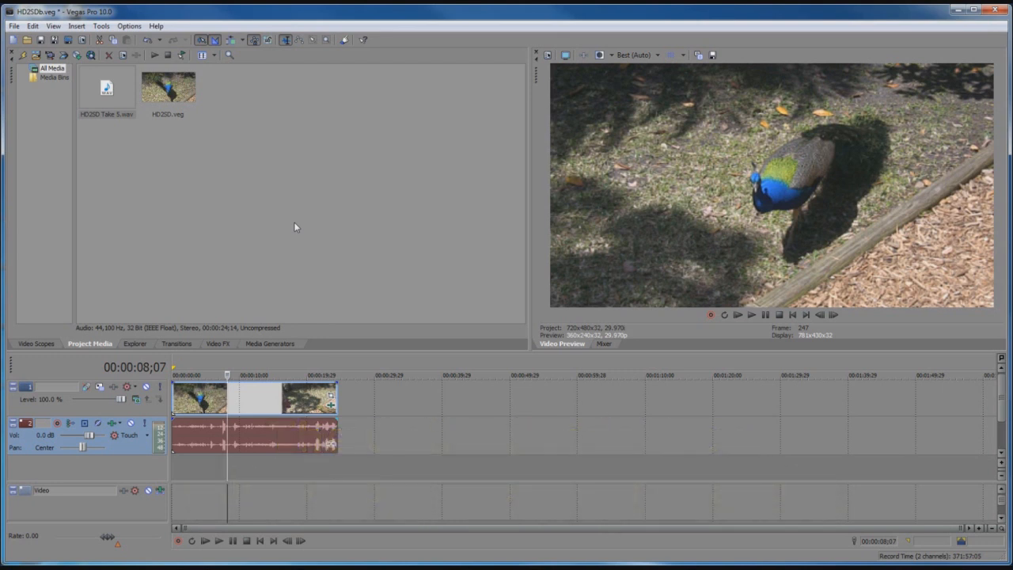